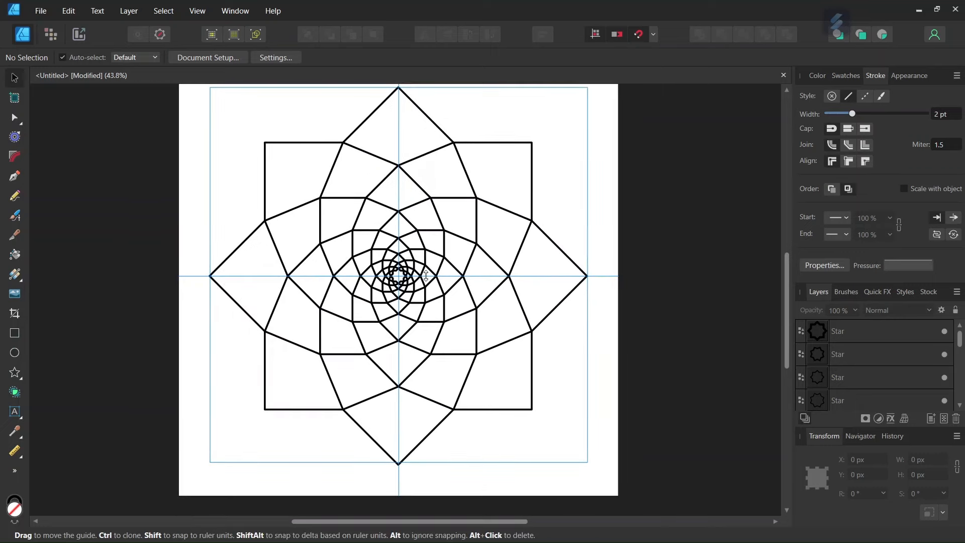
Create a new 2000 × 2000 px document measured in pixels.
{"action": "left_click", "coordinate": [40, 10]}
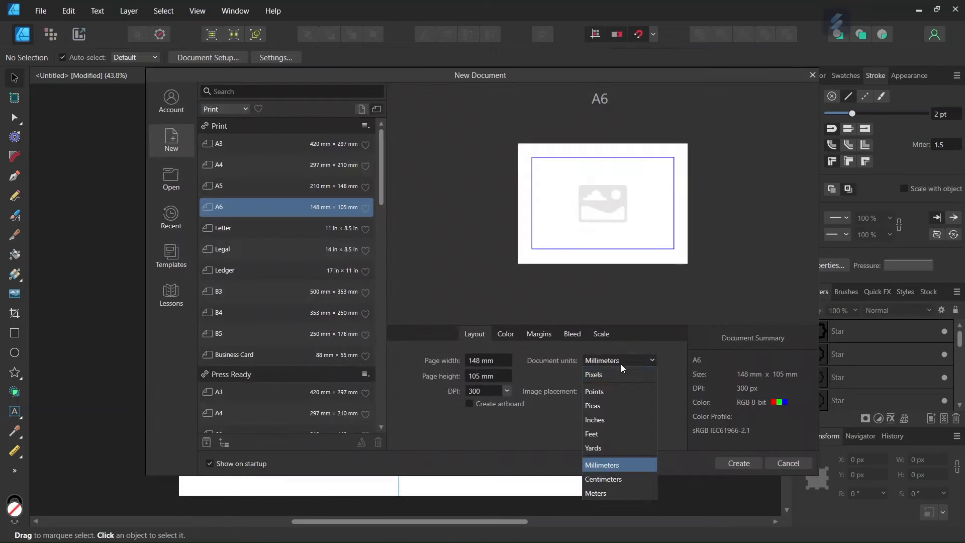
{"action": "left_click", "coordinate": [593, 373]}
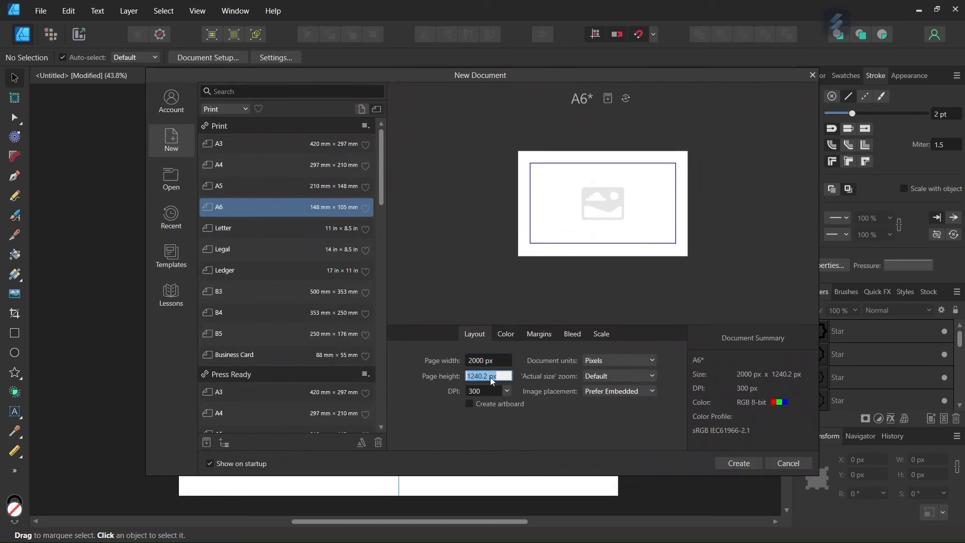
{"action": "type", "text": "2000"}
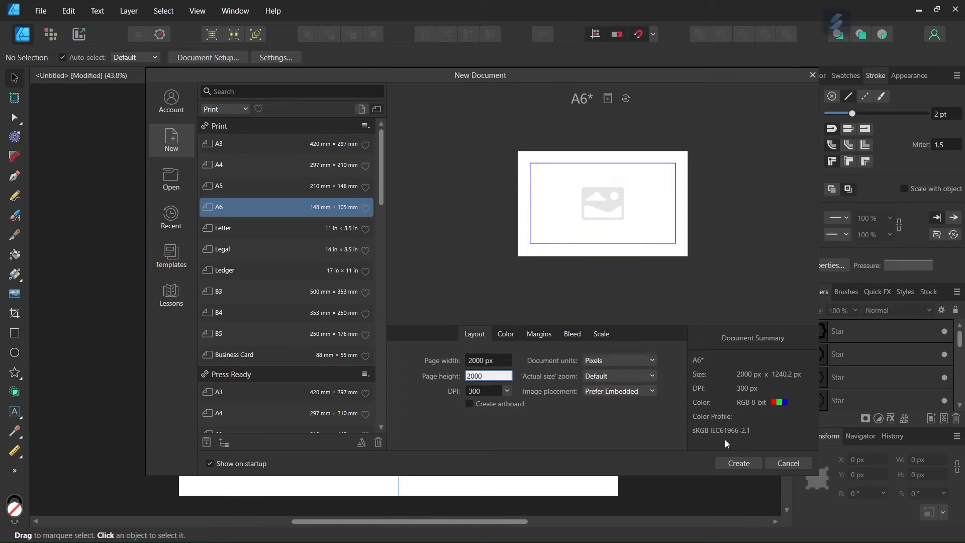
{"action": "left_click", "coordinate": [197, 10]}
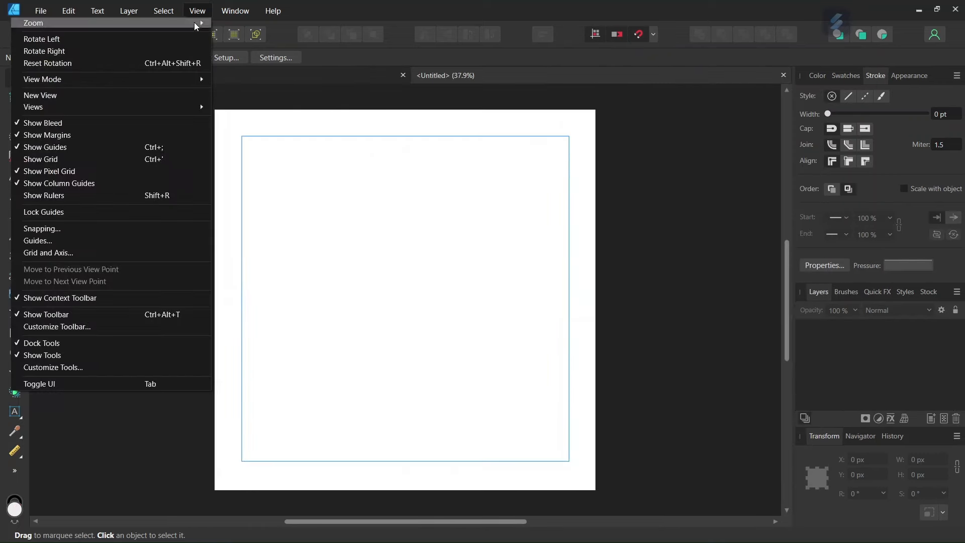
Add centred horizontal and vertical guides at 1000 px via the Guides dialog.
{"action": "left_click", "coordinate": [37, 240]}
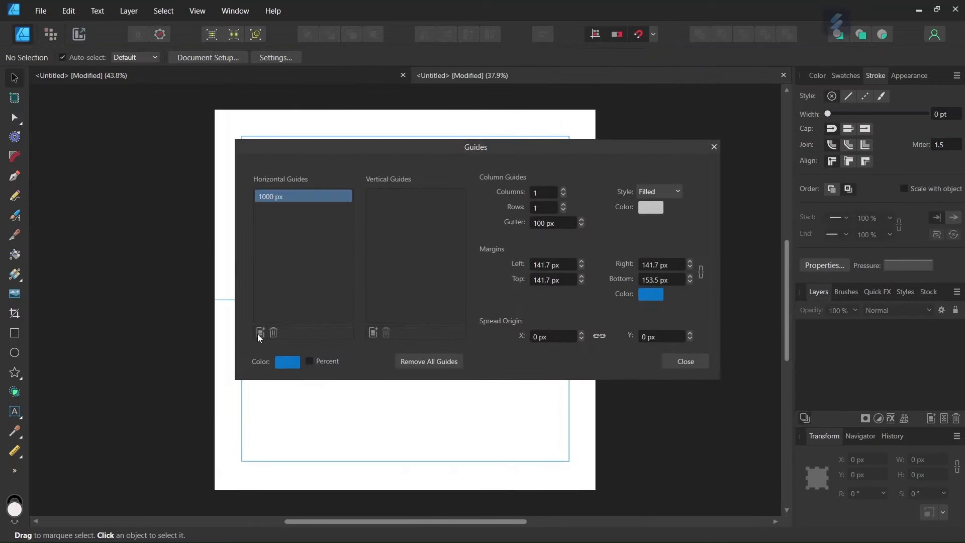
{"action": "left_click", "coordinate": [684, 361]}
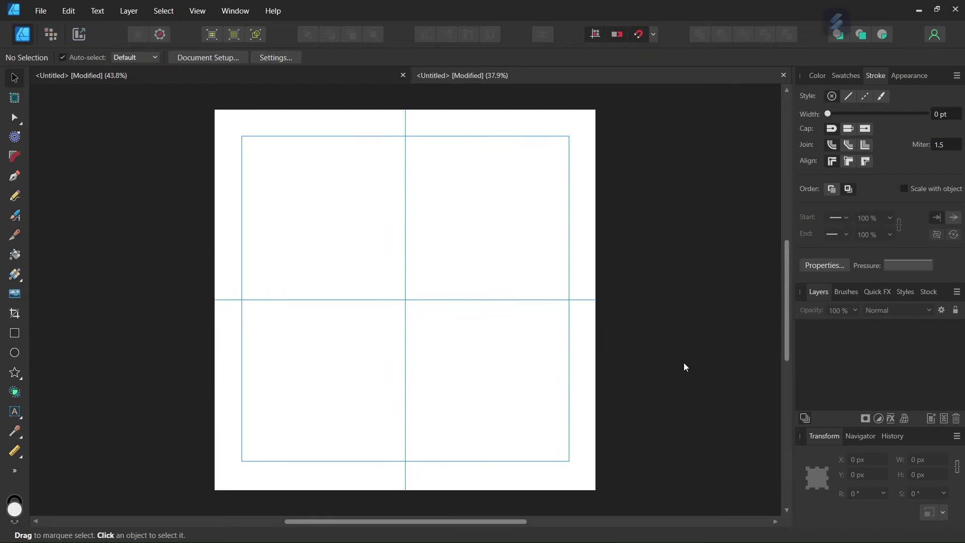
{"action": "mouse_move", "coordinate": [13, 372]}
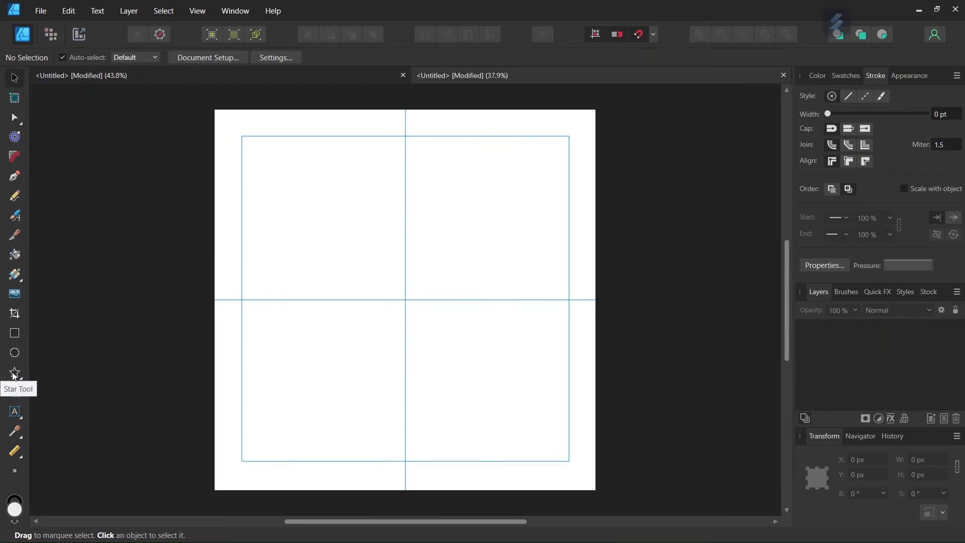
Activate the Star Tool with no fill and a 2 pt black stroke.
{"action": "left_click", "coordinate": [13, 372]}
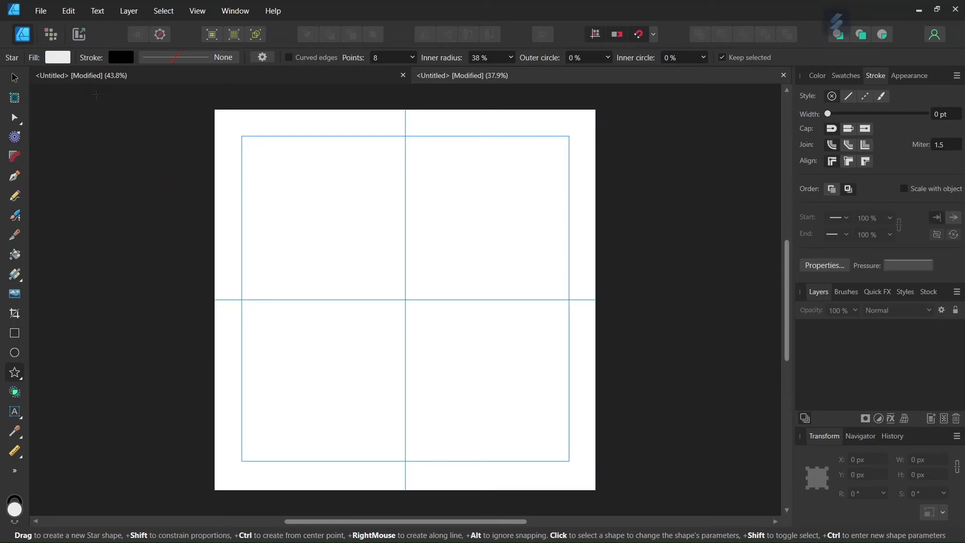
{"action": "left_click", "coordinate": [58, 57]}
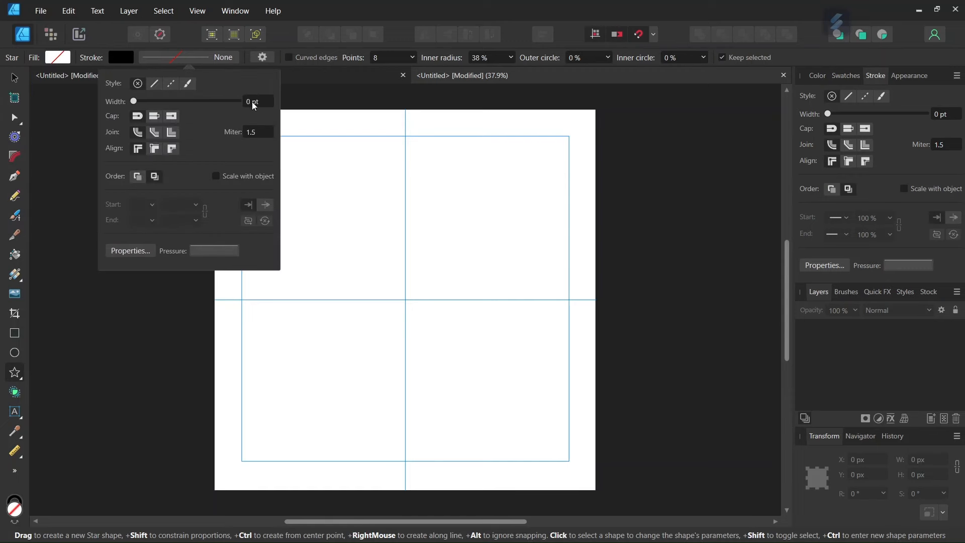
{"action": "type", "text": "2"}
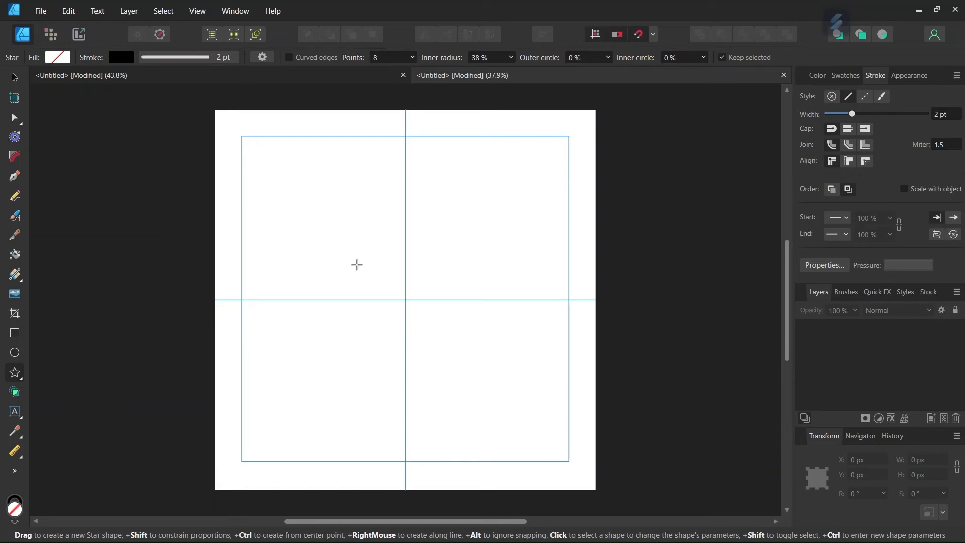
{"action": "mouse_move", "coordinate": [341, 242]}
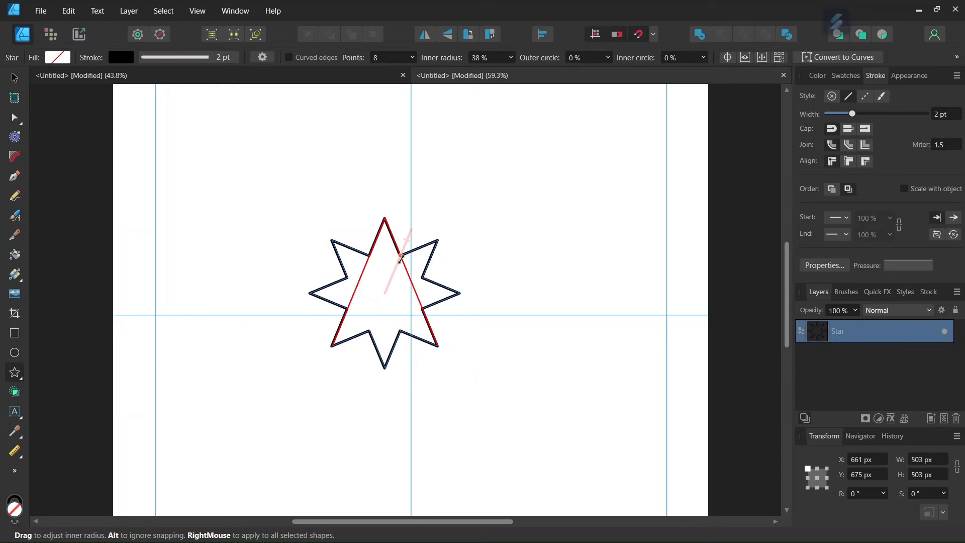
Widen the star's inner radius to 77% and centre it on the guide crossing.
{"action": "left_click_drag", "start_coordinate": [400, 255], "coordinate": [406, 240]}
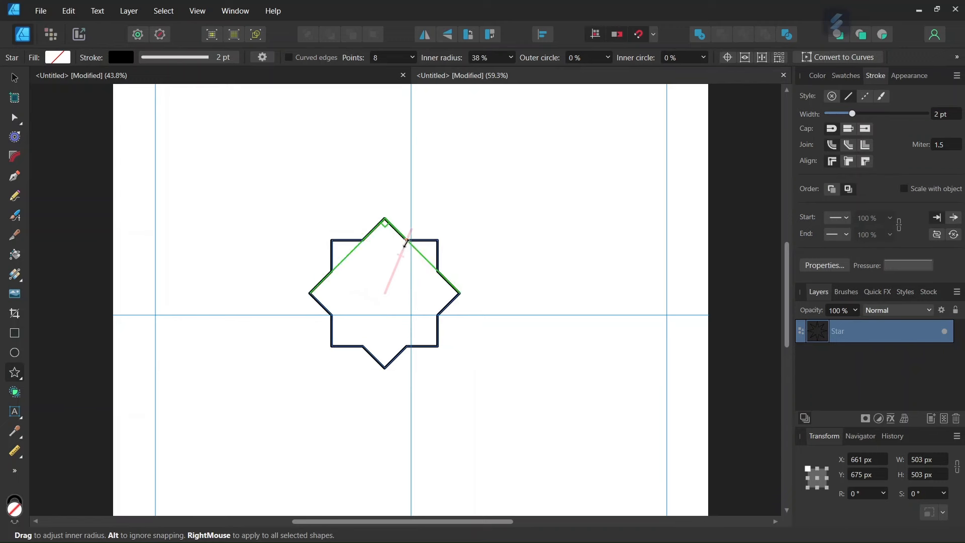
{"action": "left_click_drag", "start_coordinate": [405, 240], "coordinate": [403, 252]}
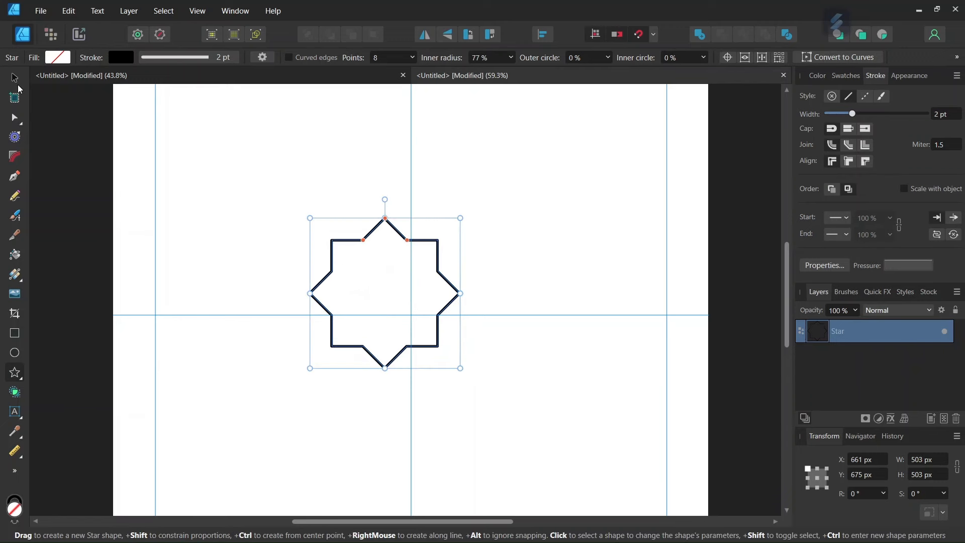
{"action": "left_click_drag", "start_coordinate": [385, 292], "coordinate": [411, 302]}
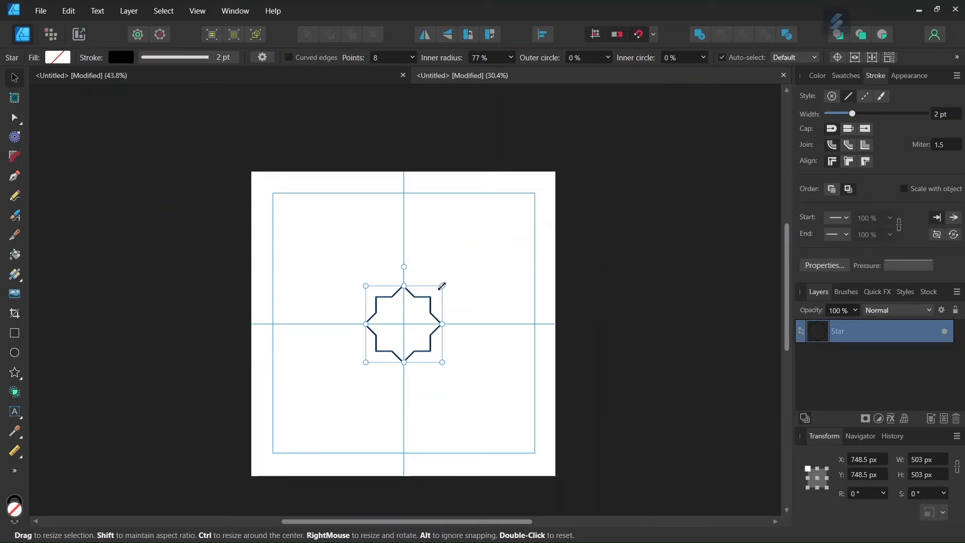
Scale the star from its centre to about 1716 px so its tips reach the margins.
{"action": "left_click_drag", "start_coordinate": [442, 284], "coordinate": [458, 269]}
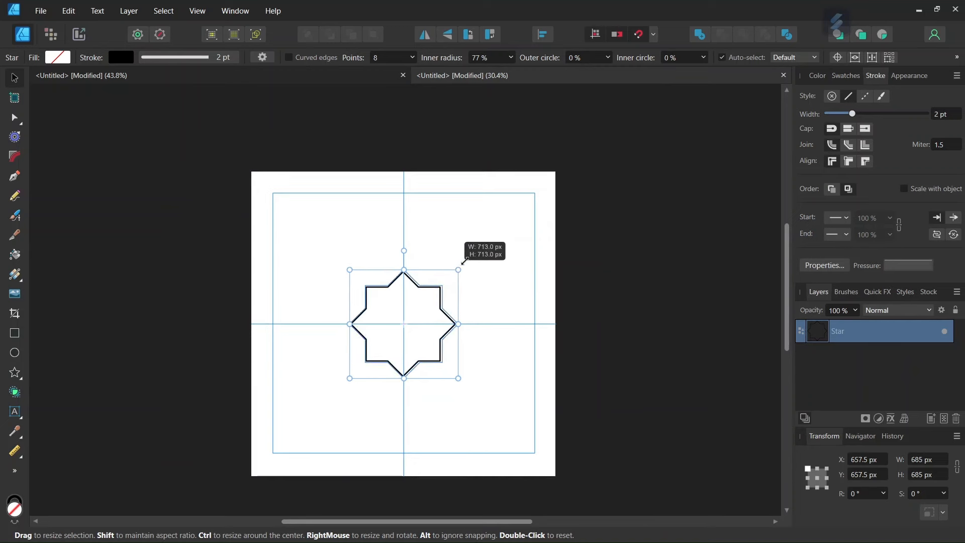
{"action": "left_click_drag", "start_coordinate": [459, 270], "coordinate": [534, 193]}
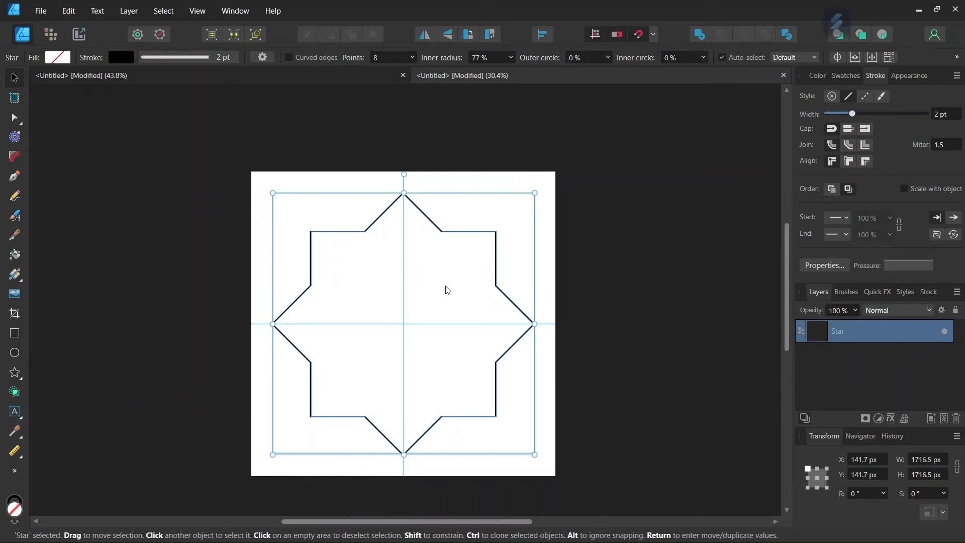
{"action": "mouse_move", "coordinate": [440, 287]}
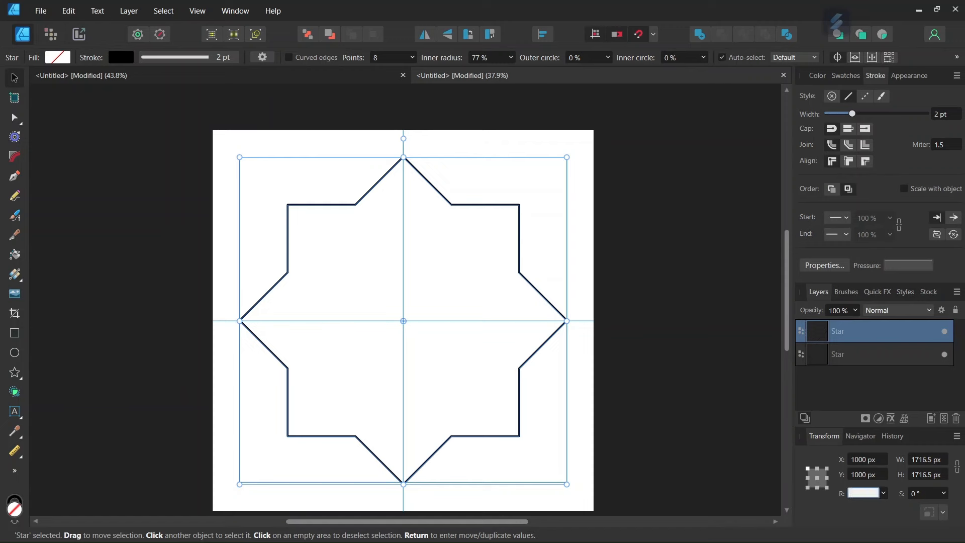
Rotate the duplicated star −22.5° and shrink it to nest inside the first.
{"action": "type", "text": "-22.5 °"}
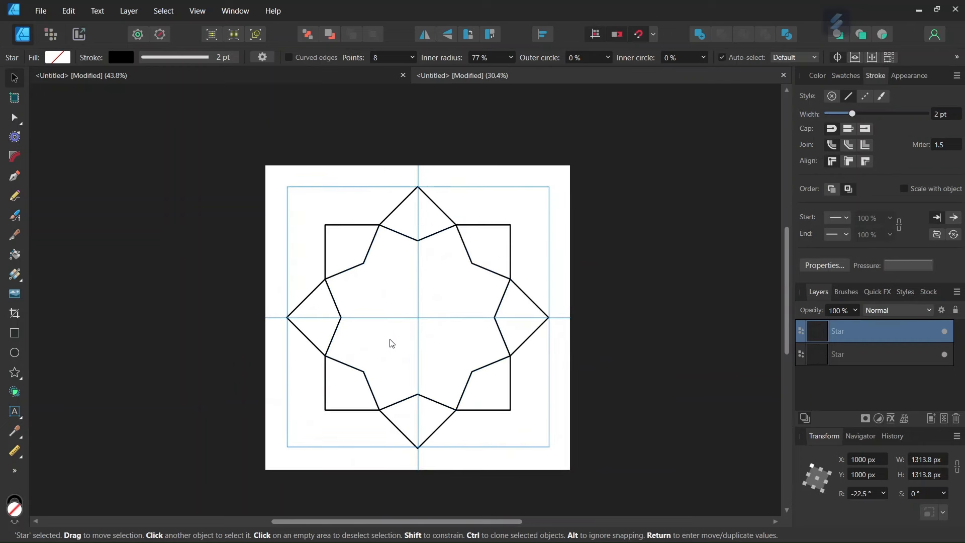
{"action": "left_click", "coordinate": [393, 343]}
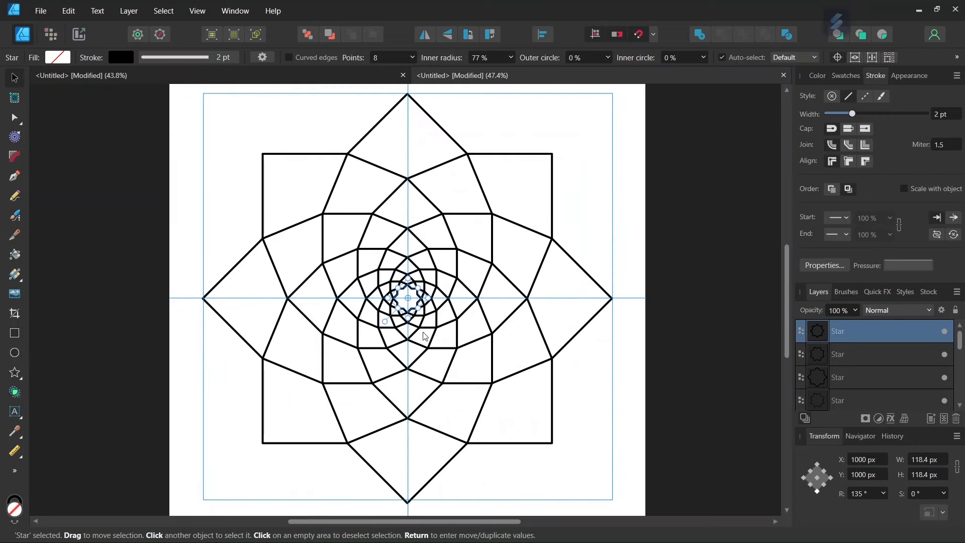
{"action": "mouse_move", "coordinate": [229, 161]}
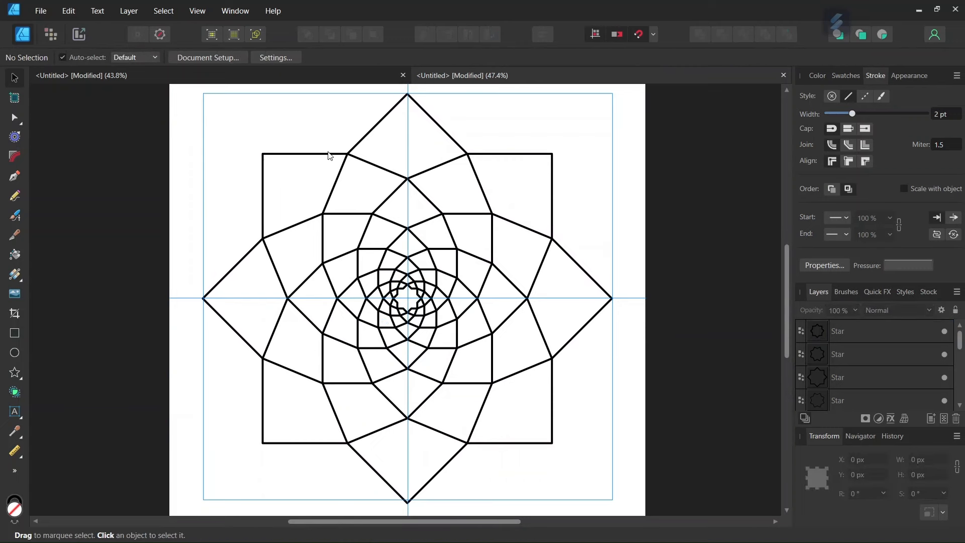
{"action": "mouse_move", "coordinate": [448, 292]}
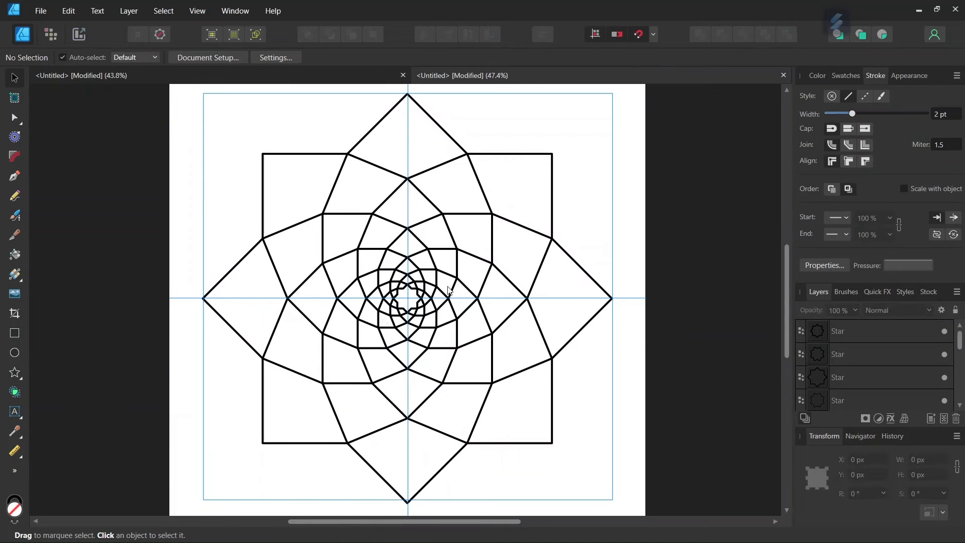
{"action": "mouse_move", "coordinate": [348, 220]}
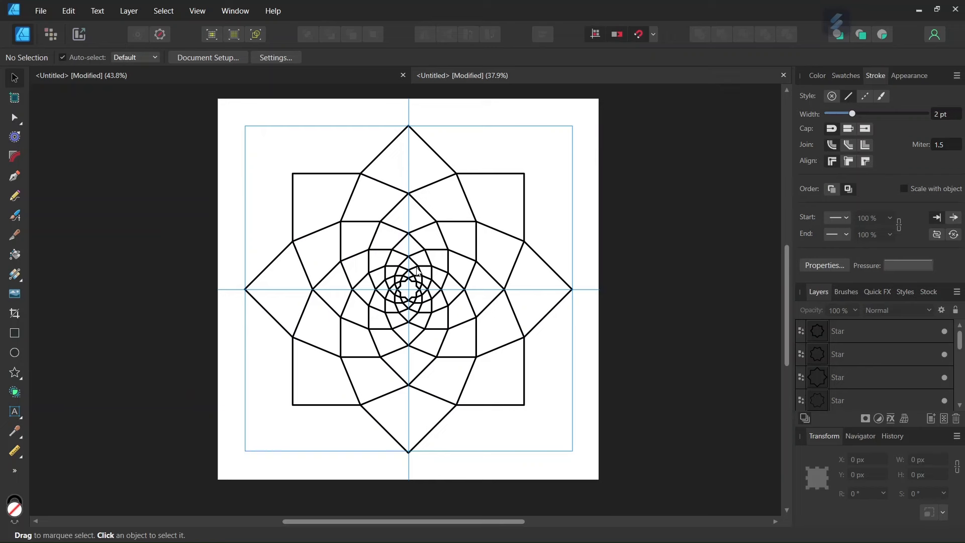
{"action": "mouse_move", "coordinate": [418, 273]}
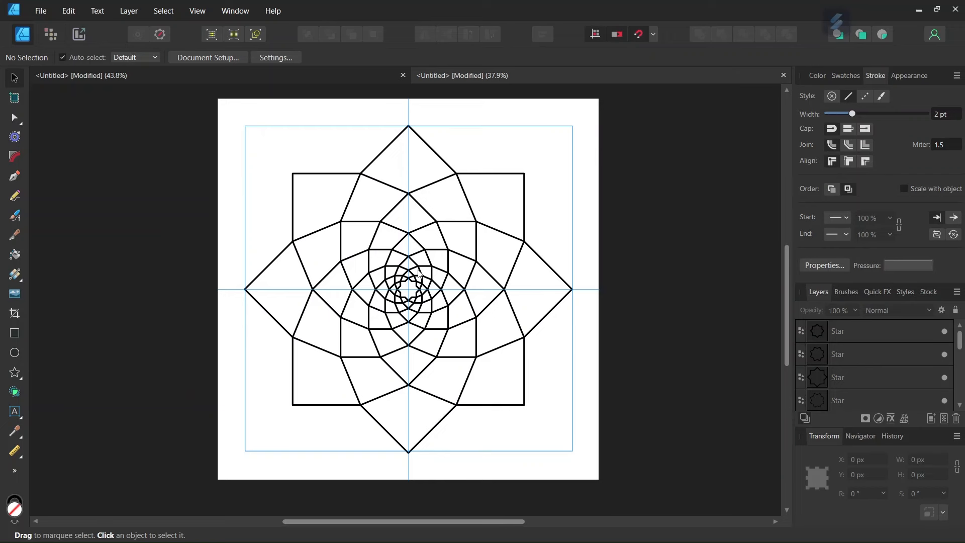